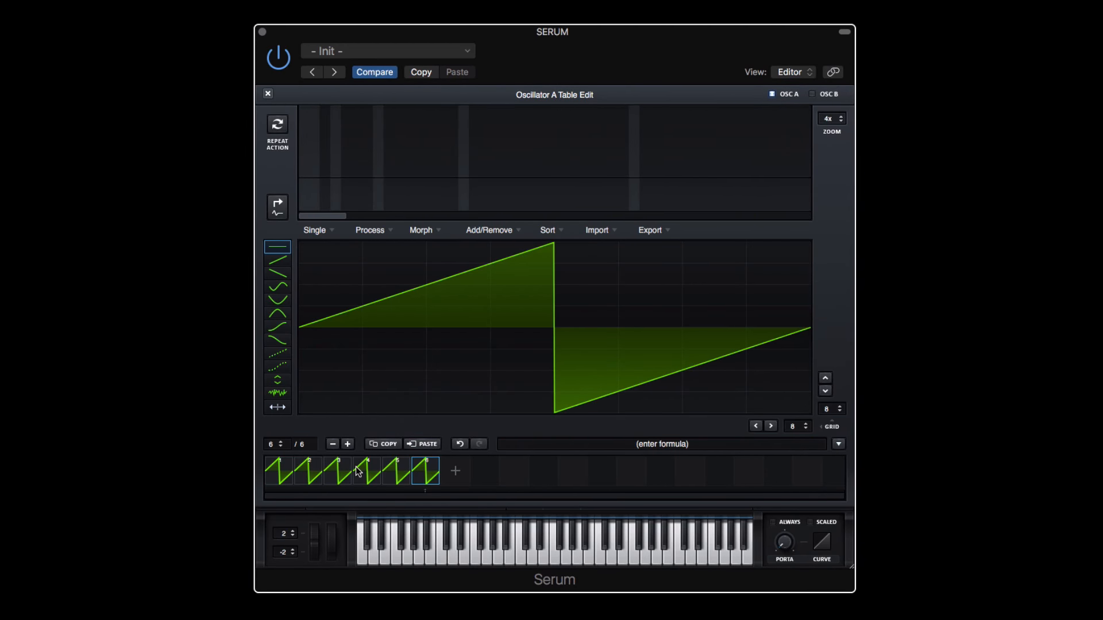
# Step: Reduce Oscillator A's saw wavetable to one frame and draw a custom stepped-ramp waveform
pyautogui.click(268, 93)
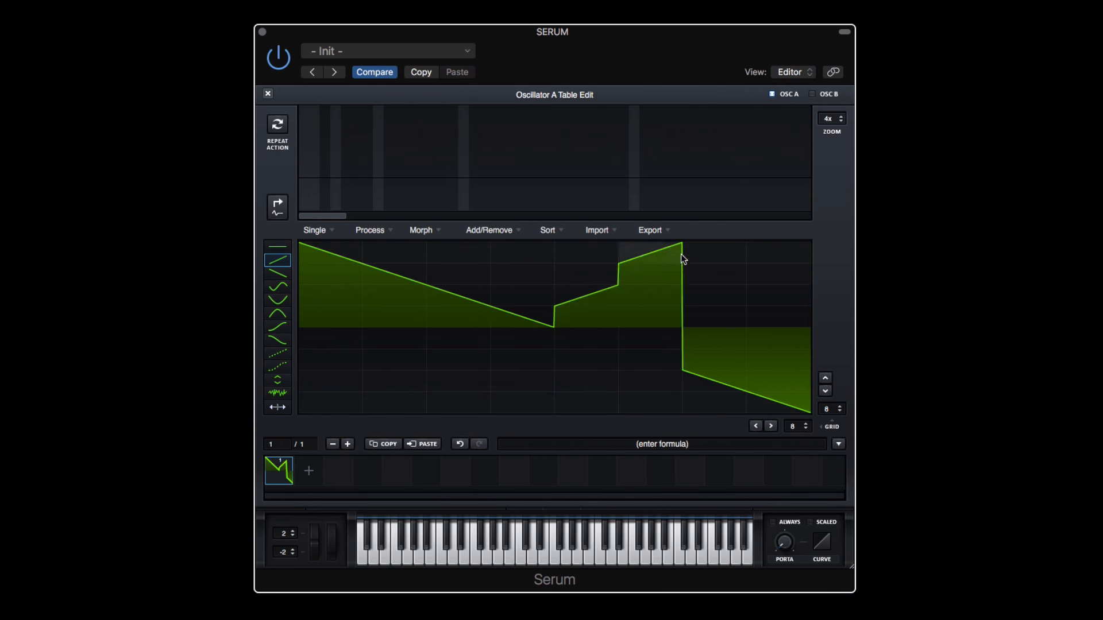
# Step: Apply triangle and square shapes, load the 30-frame jagged wavetable, and return to the synth view
pyautogui.click(277, 287)
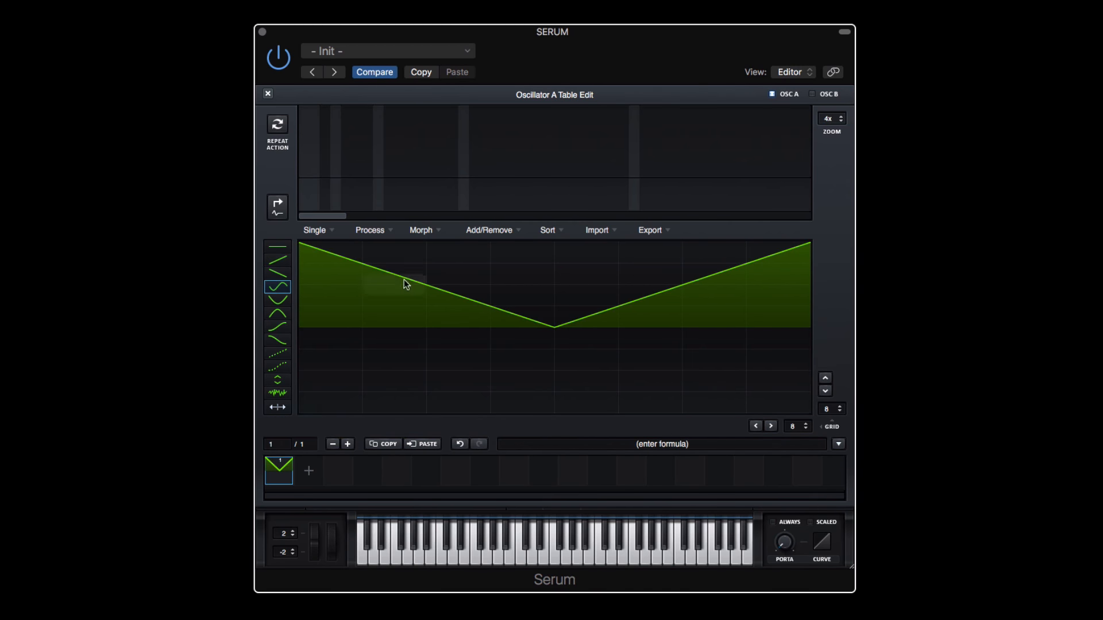
pyautogui.click(277, 300)
pyautogui.write('sign(x)')
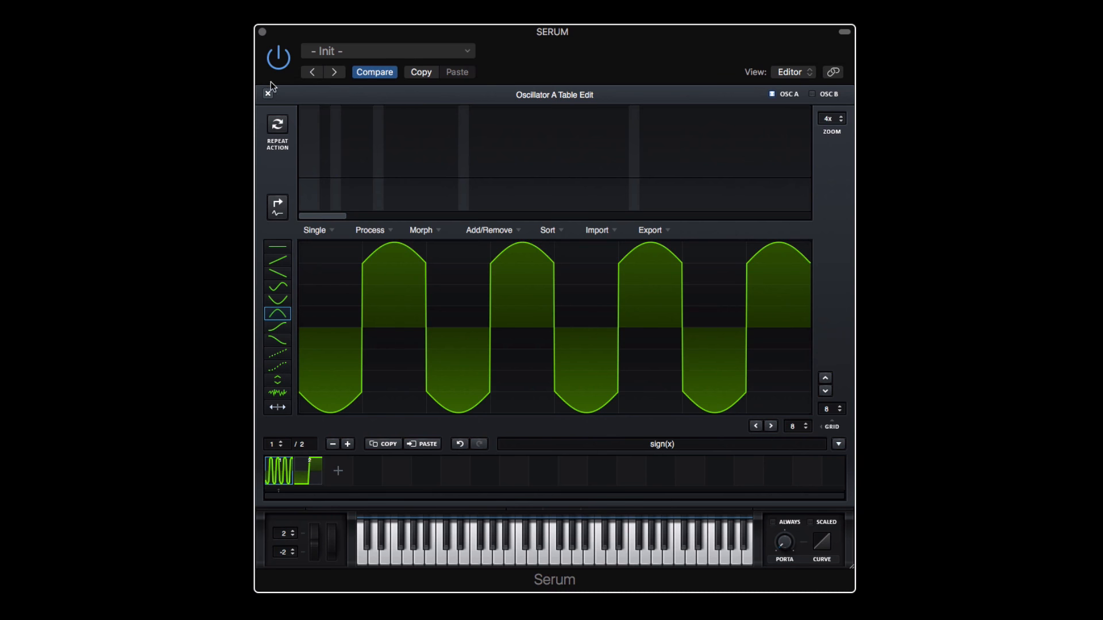
pyautogui.click(277, 381)
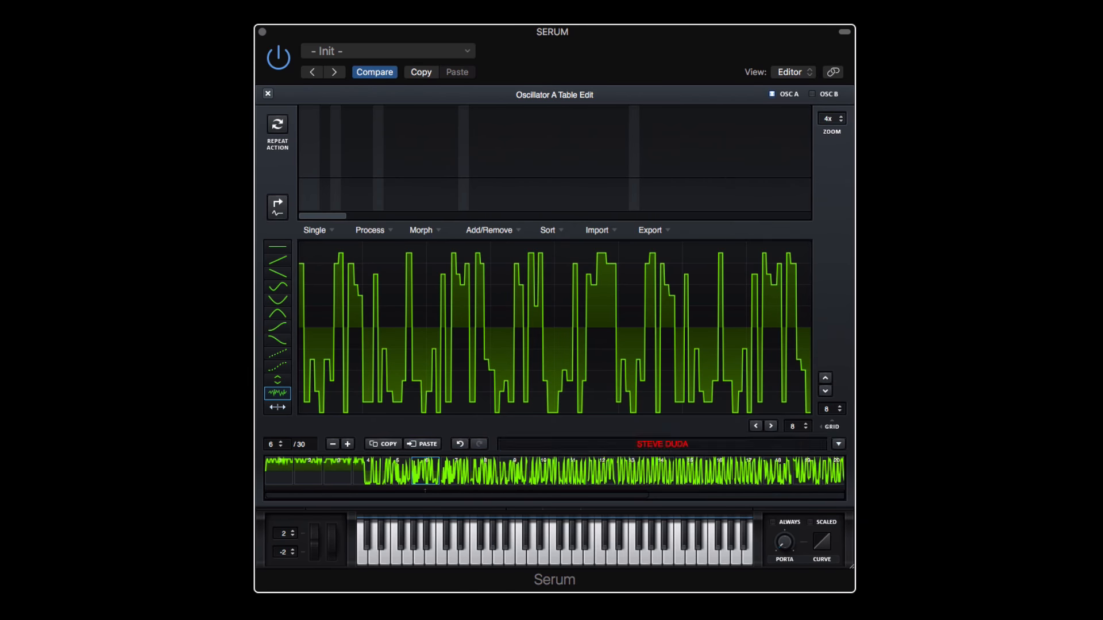
pyautogui.click(268, 93)
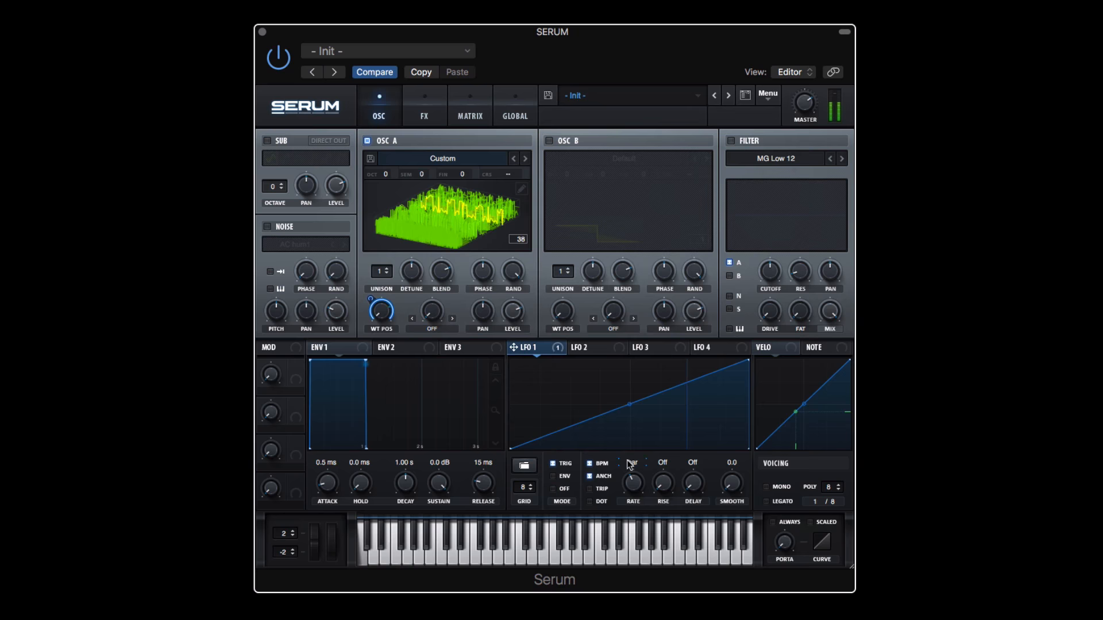